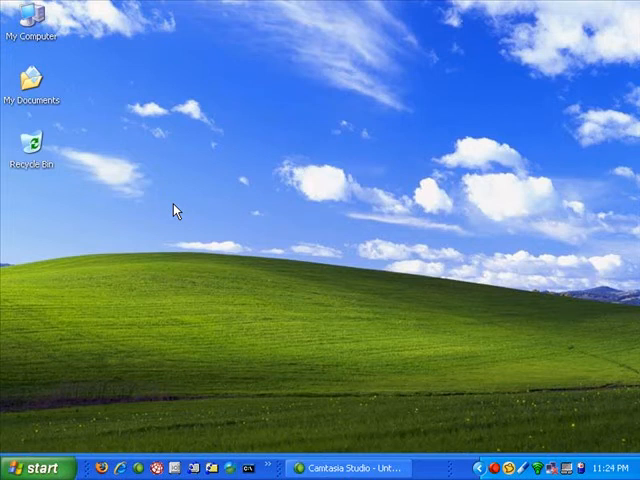
{"action": "mouse_move", "coordinate": [143, 300]}
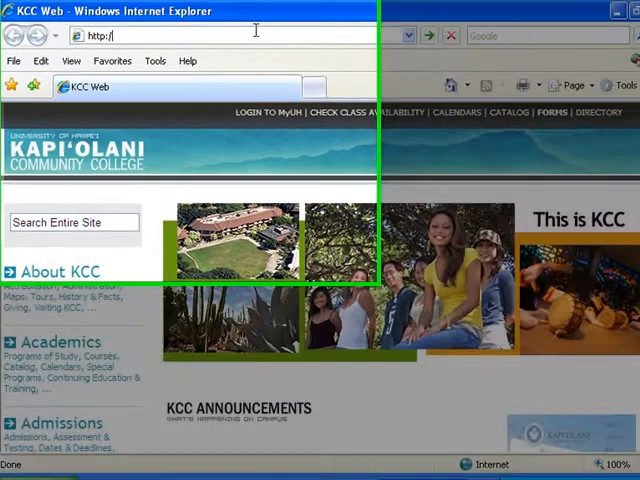
{"action": "type", "text": "www."}
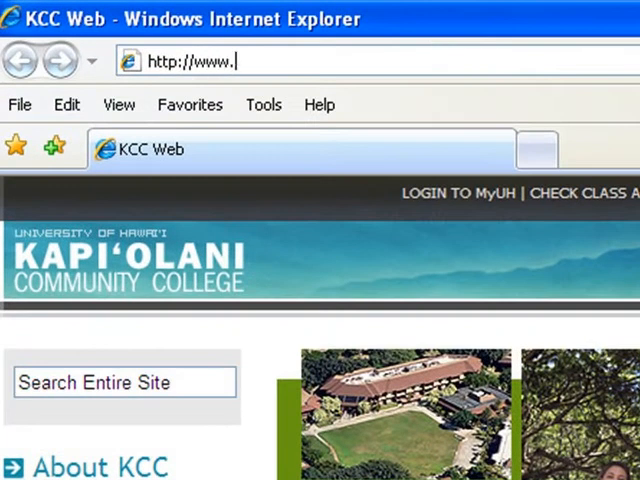
{"action": "type", "text": "olelo.hawa"}
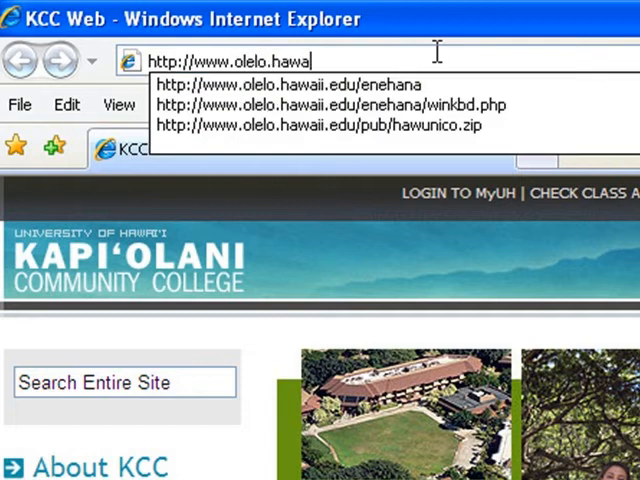
{"action": "type", "text": "i.edu/"}
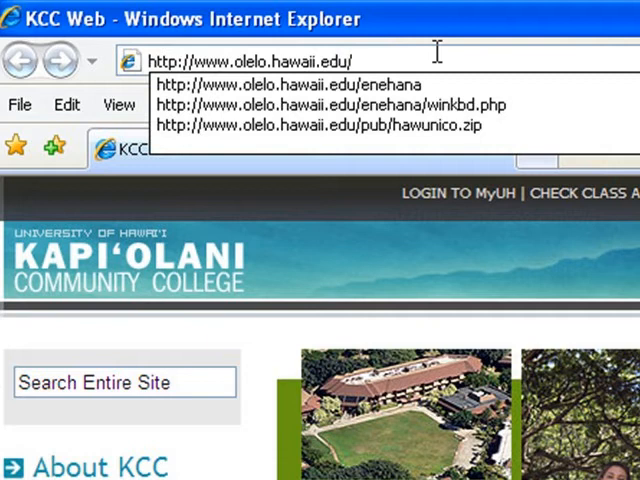
{"action": "type", "text": "enehana/"}
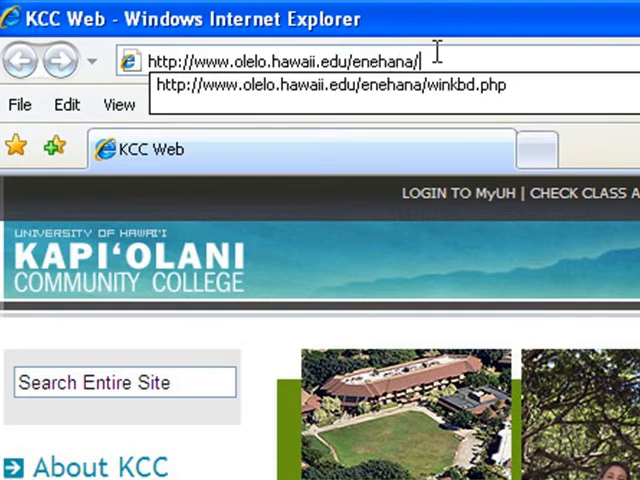
{"action": "type", "text": "winkb"}
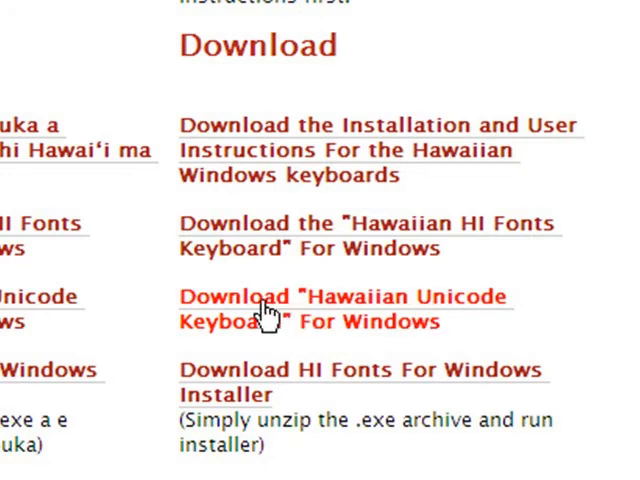
- Download and save the Hawaiian Unicode Keyboard archive hawunico.zip
{"action": "left_click", "coordinate": [265, 310]}
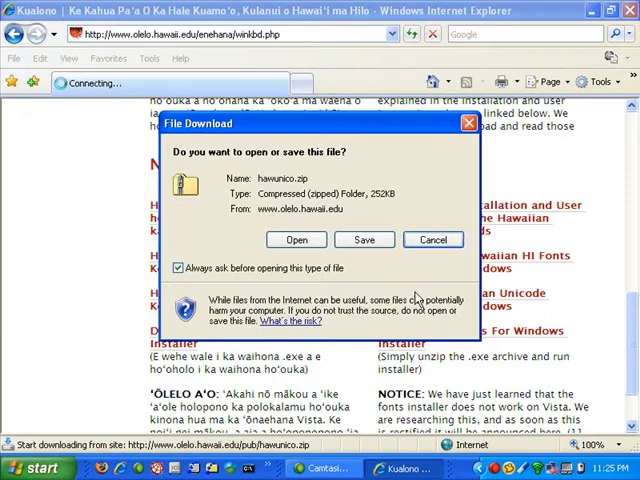
{"action": "left_click", "coordinate": [364, 239]}
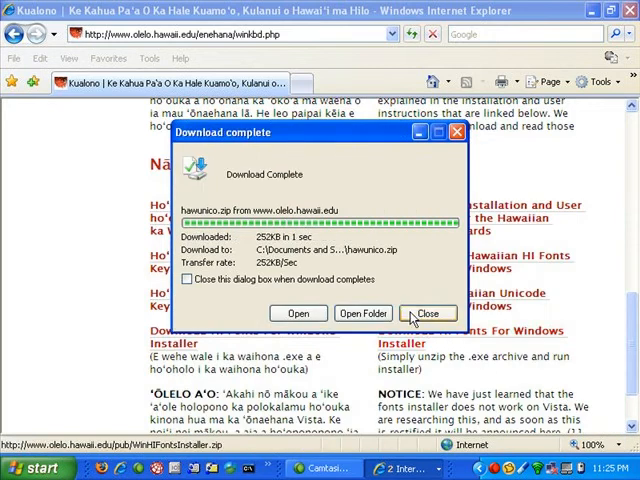
{"action": "left_click", "coordinate": [428, 313]}
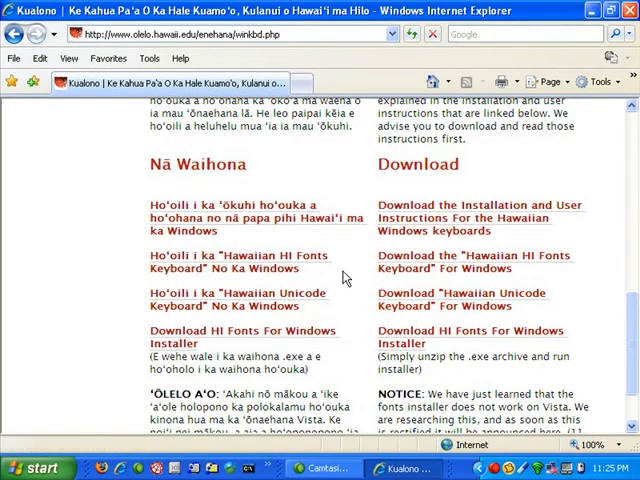
- Close Internet Explorer from the File menu
{"action": "scroll", "scroll_direction": "down", "scroll_amount": 3}
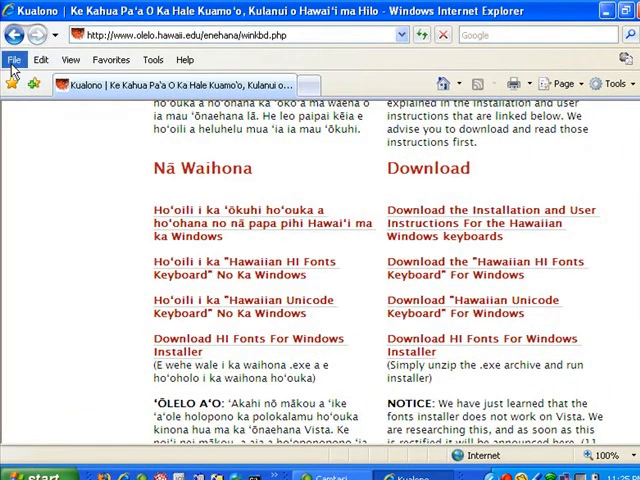
{"action": "left_click", "coordinate": [14, 60]}
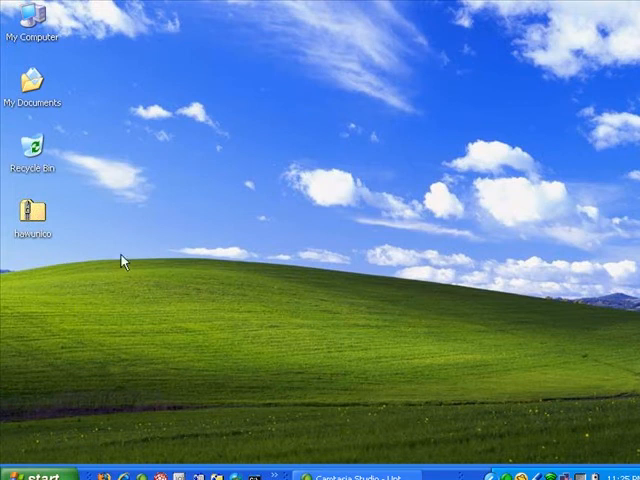
{"action": "mouse_move", "coordinate": [162, 263]}
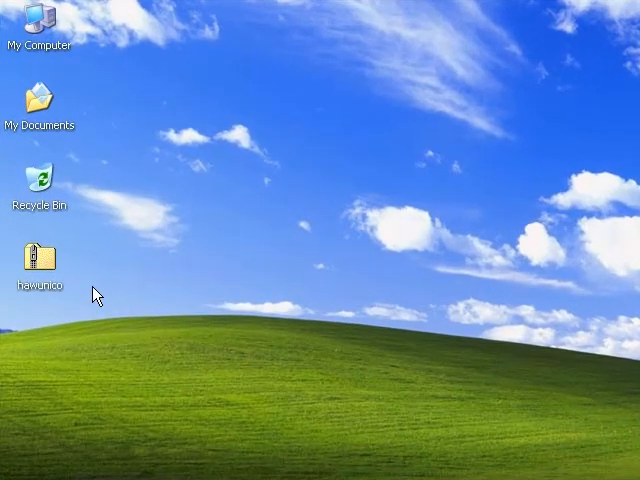
{"action": "mouse_move", "coordinate": [45, 262]}
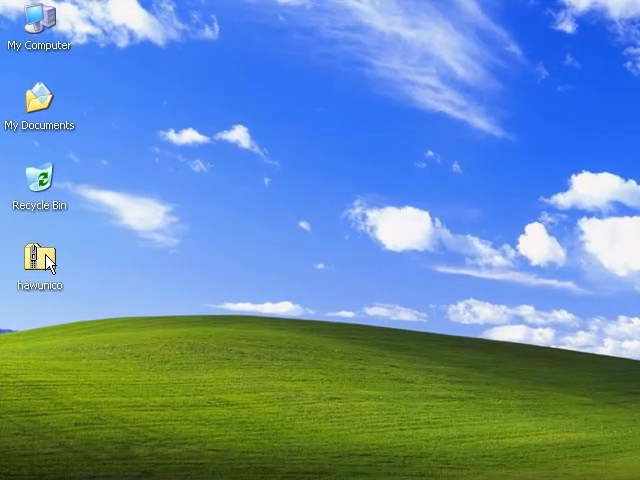
- Open the hawunico.zip archive from the desktop
{"action": "left_click", "coordinate": [40, 250]}
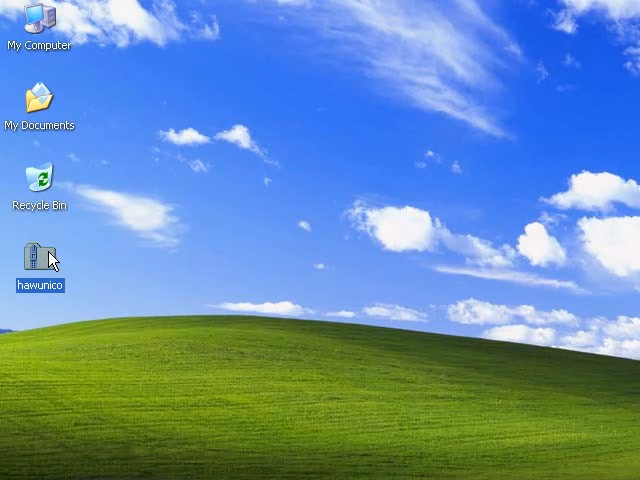
{"action": "mouse_move", "coordinate": [44, 255]}
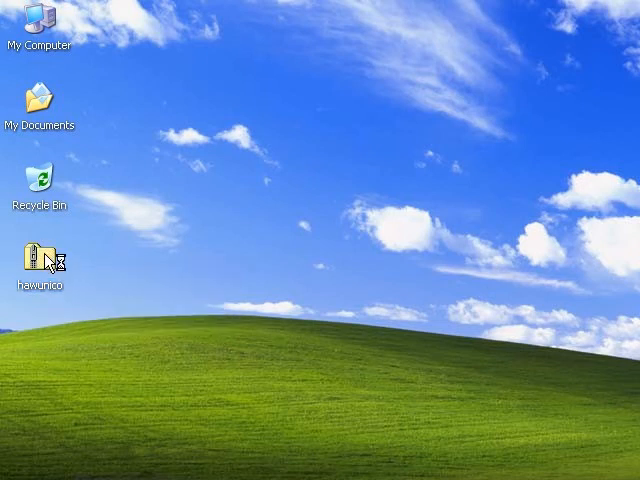
{"action": "double_click", "coordinate": [41, 253]}
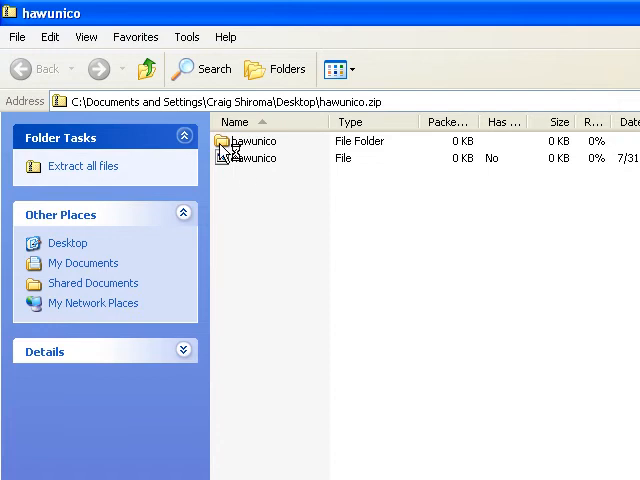
- Open the hawunico folder in the archive and run setup.exe
{"action": "left_click", "coordinate": [240, 140]}
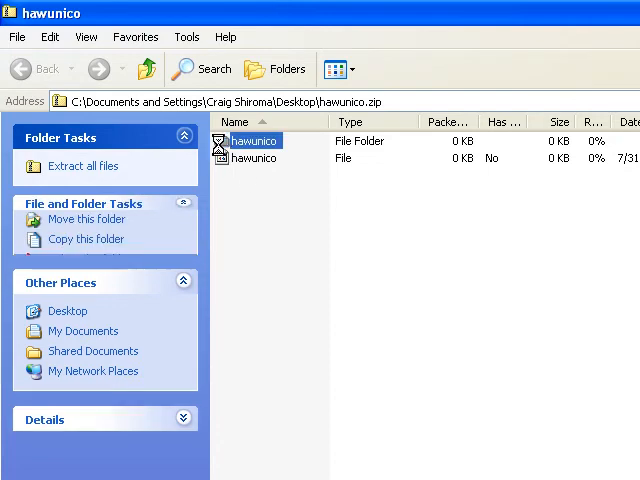
{"action": "double_click", "coordinate": [254, 140]}
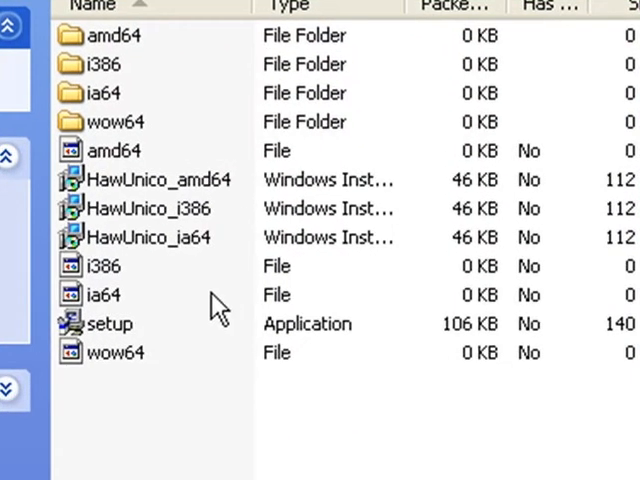
{"action": "mouse_move", "coordinate": [80, 335]}
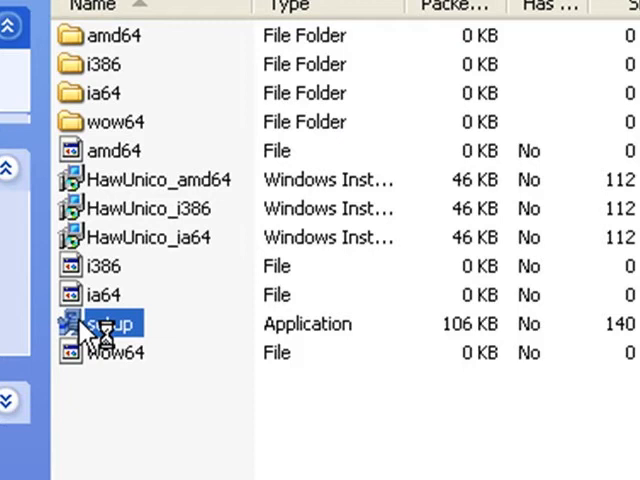
{"action": "double_click", "coordinate": [110, 323]}
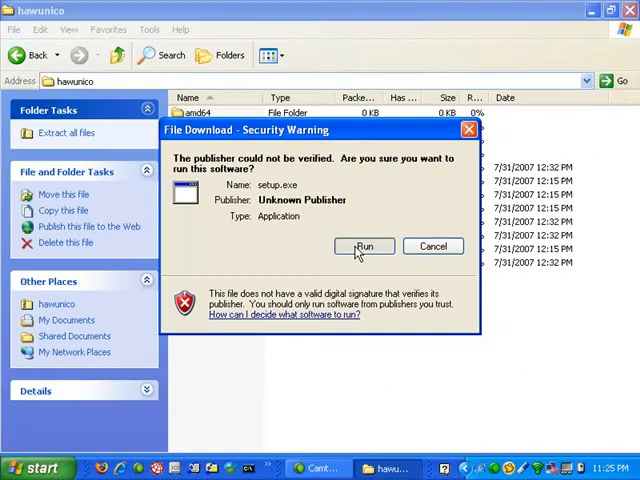
- Allow setup to run past the security warning, then close the finished Hawaiian Unicode installer
{"action": "left_click", "coordinate": [364, 246]}
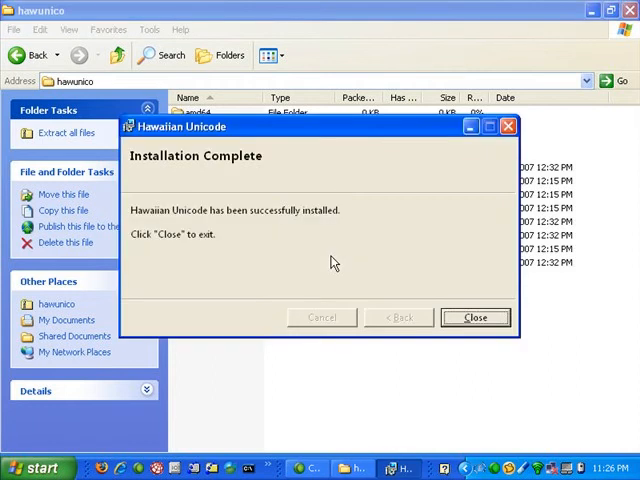
{"action": "mouse_move", "coordinate": [342, 259]}
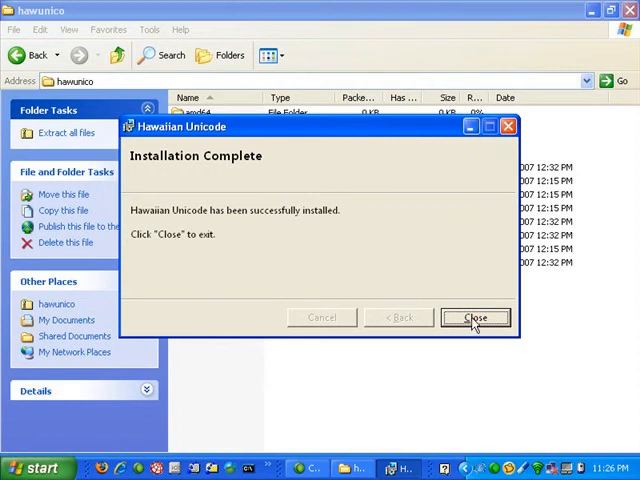
{"action": "left_click", "coordinate": [476, 317]}
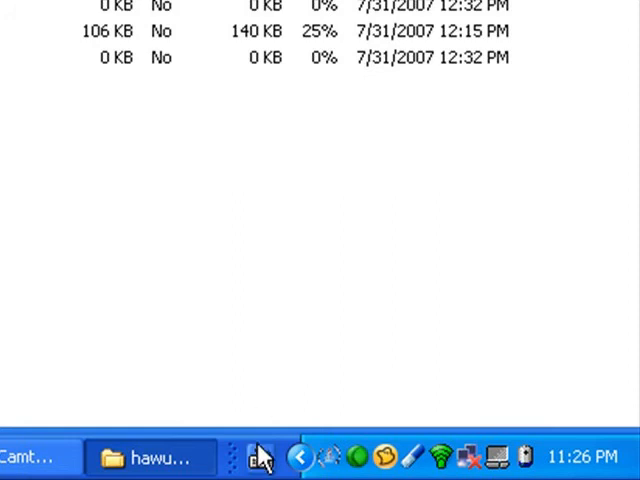
{"action": "mouse_move", "coordinate": [259, 457]}
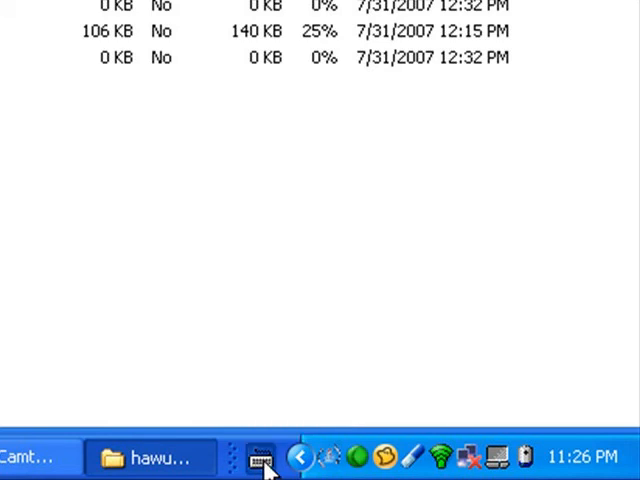
- Choose Hawaiian Unicode from the taskbar input language list
{"action": "left_click", "coordinate": [259, 457]}
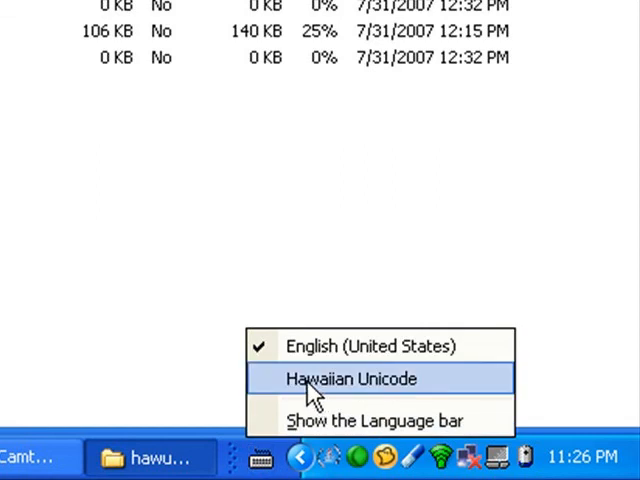
{"action": "left_click", "coordinate": [348, 378]}
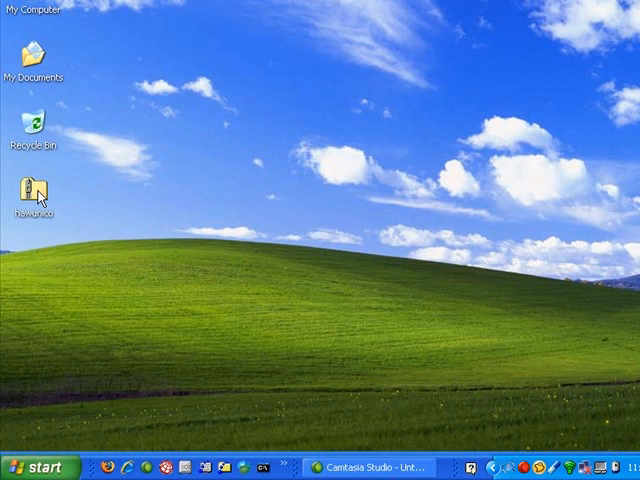
{"action": "mouse_move", "coordinate": [123, 295]}
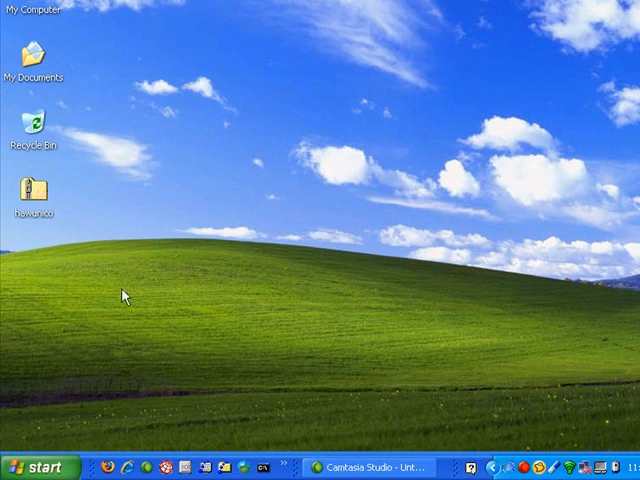